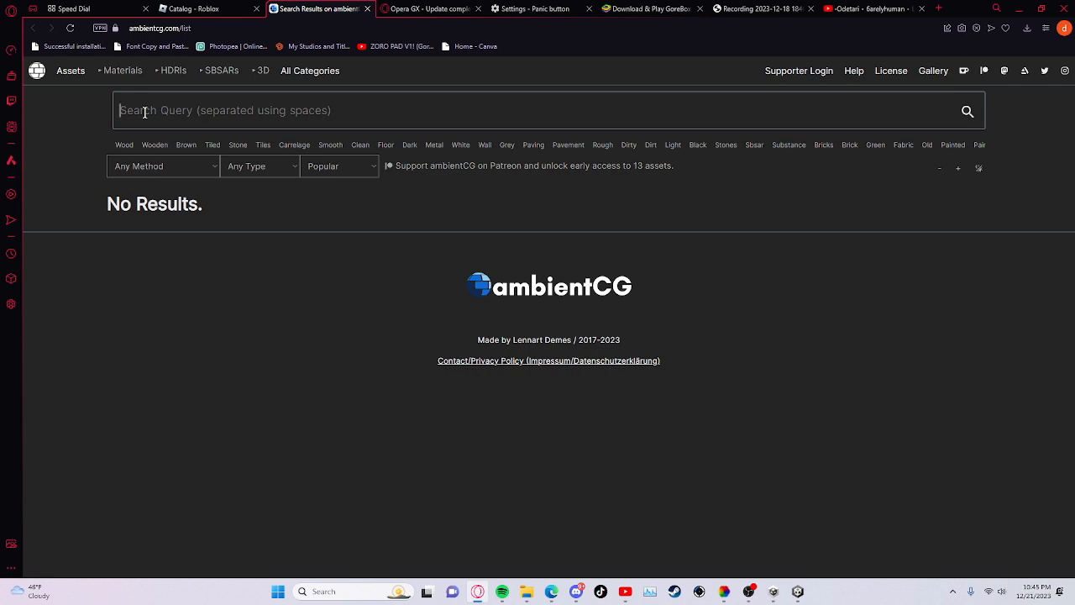
Search the ambientCG library for 'Metal', correcting the typo.
text(Mw)
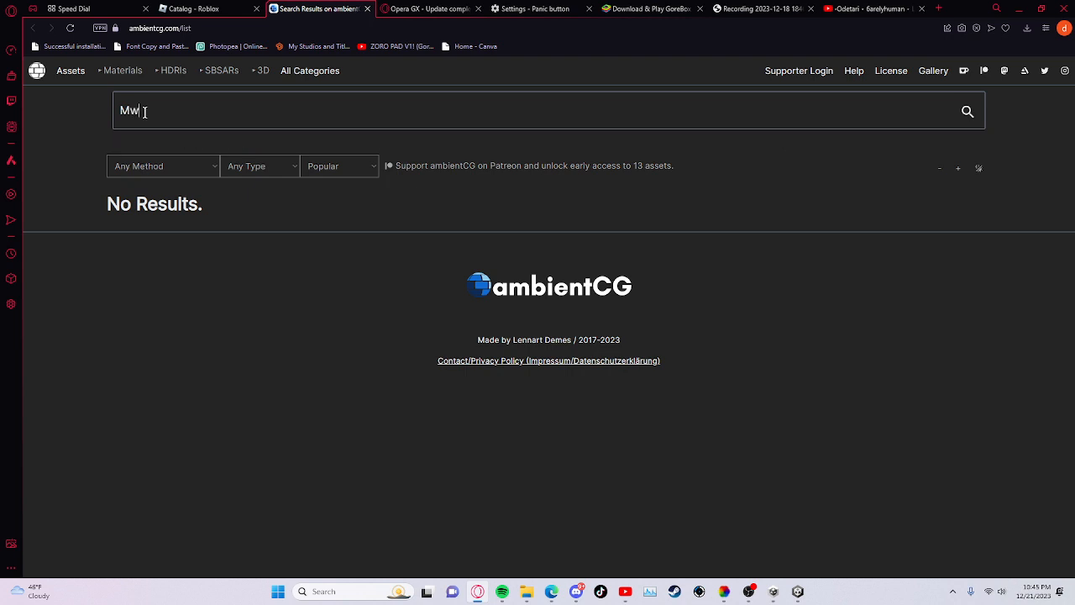
key(Backspace)
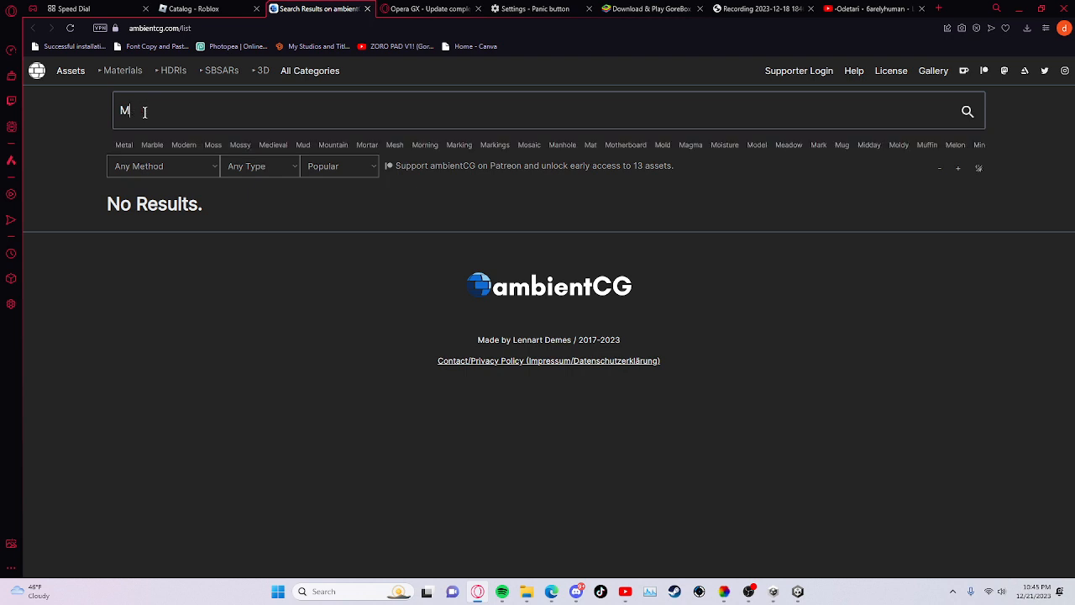
text(wtal)
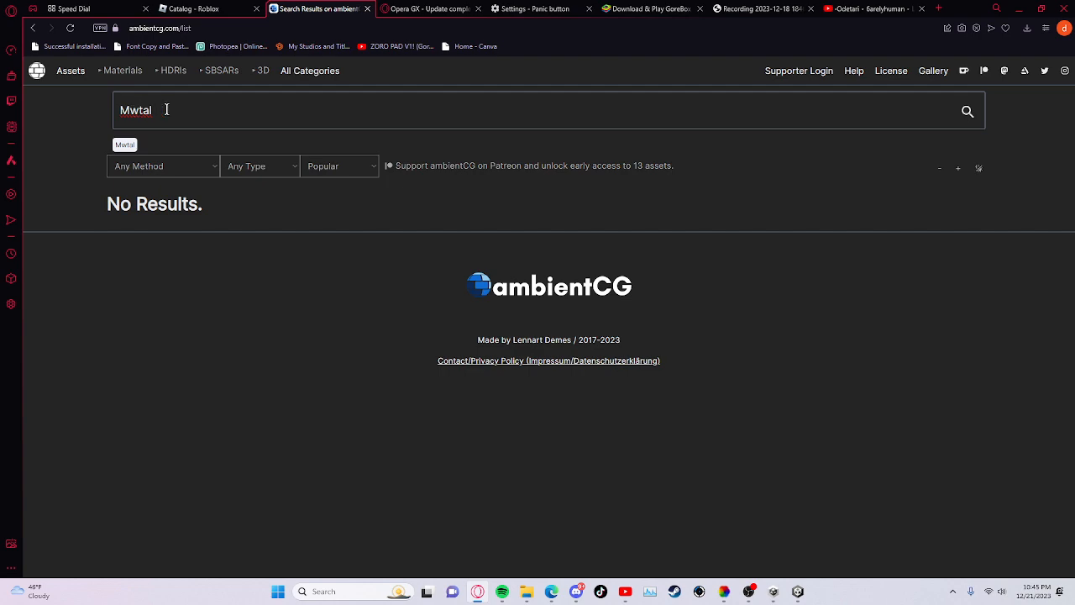
text(Metal)
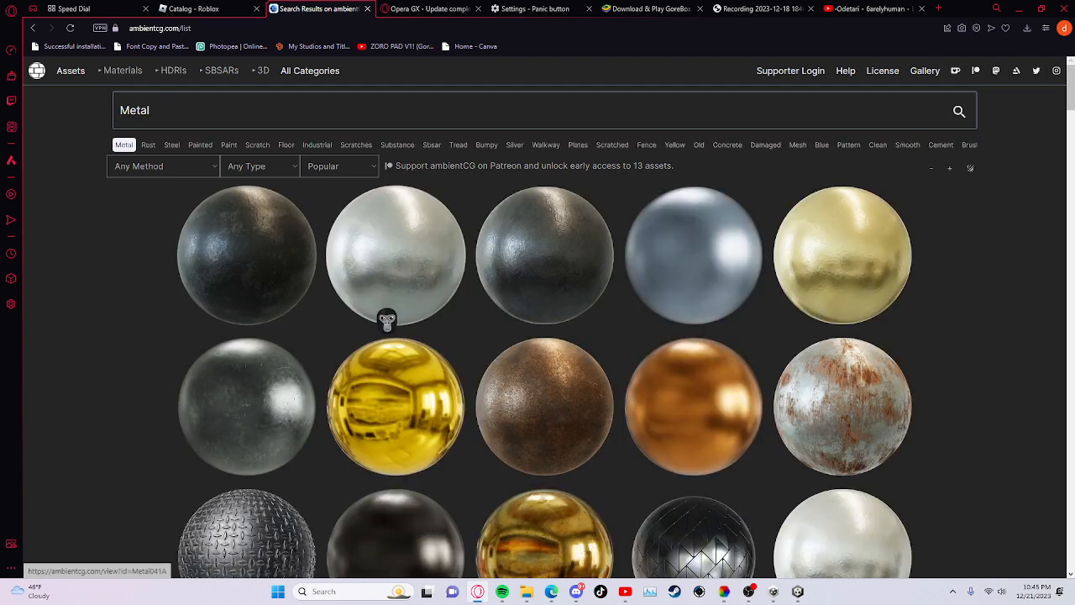
Download the Fence 007 A 1K-JPG zip and open the downloaded archive.
scroll(down, 3)
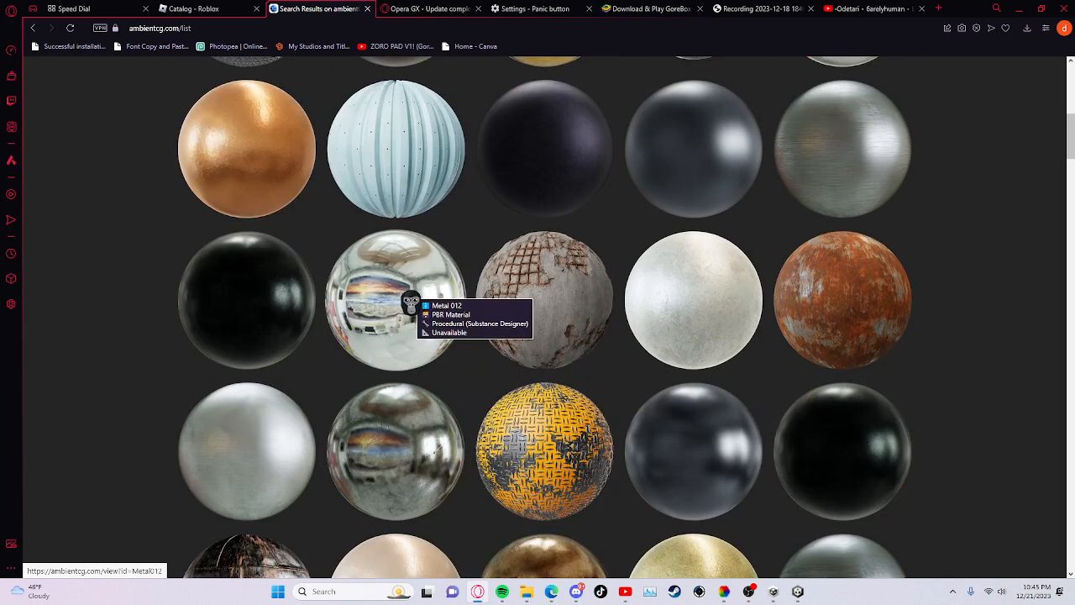
scroll(down, 3)
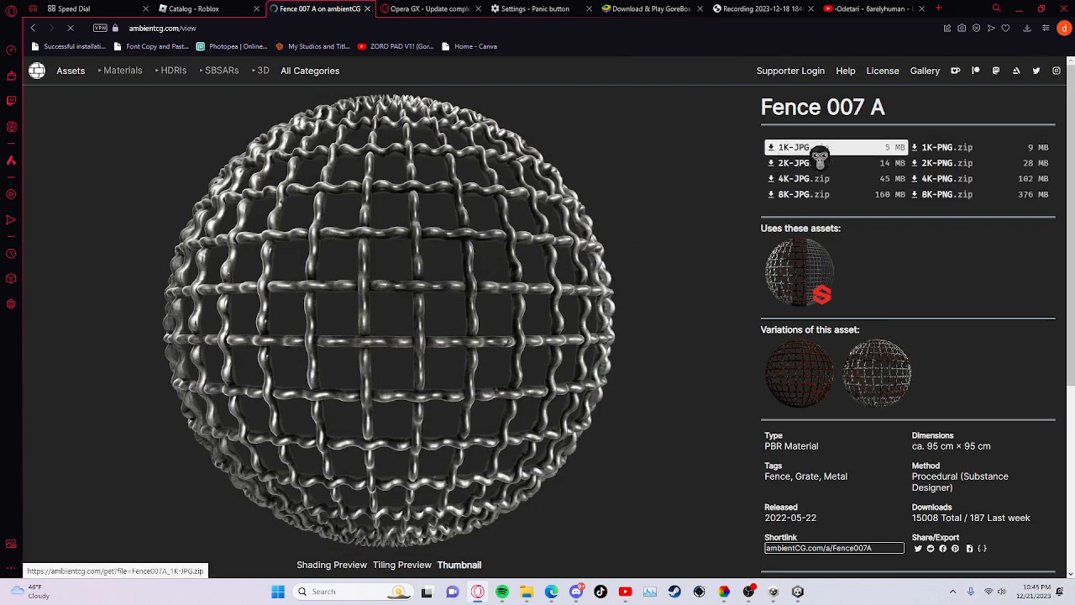
click(793, 147)
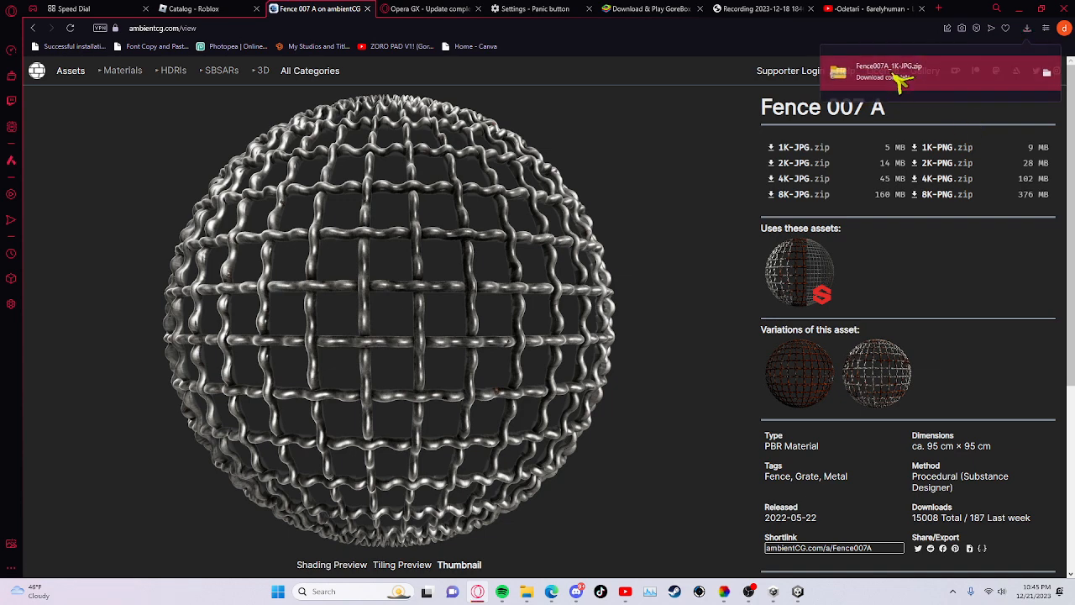
click(889, 71)
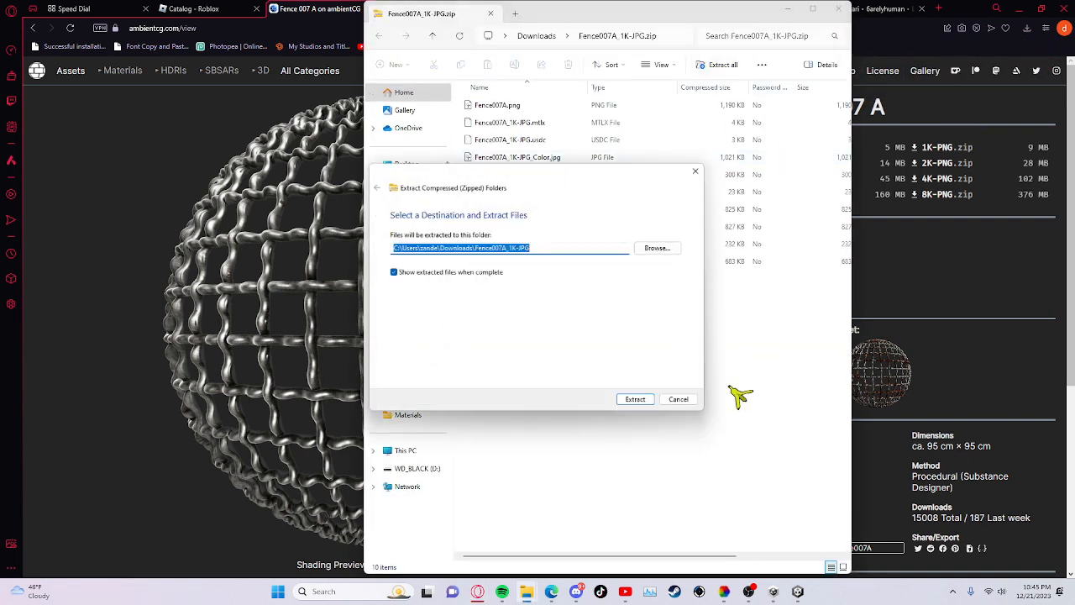
Extract the Fence007A 1K-JPG archive into the Downloads folder.
click(636, 399)
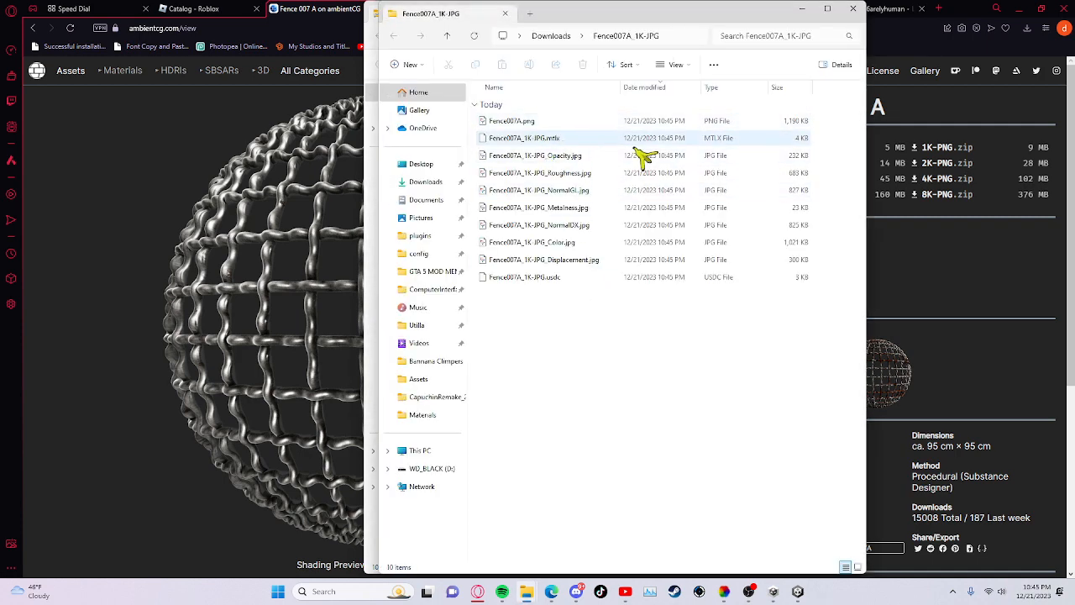
Select the Fence007A Roughness, NormalGL, Metalness and Color JPG files together.
click(541, 173)
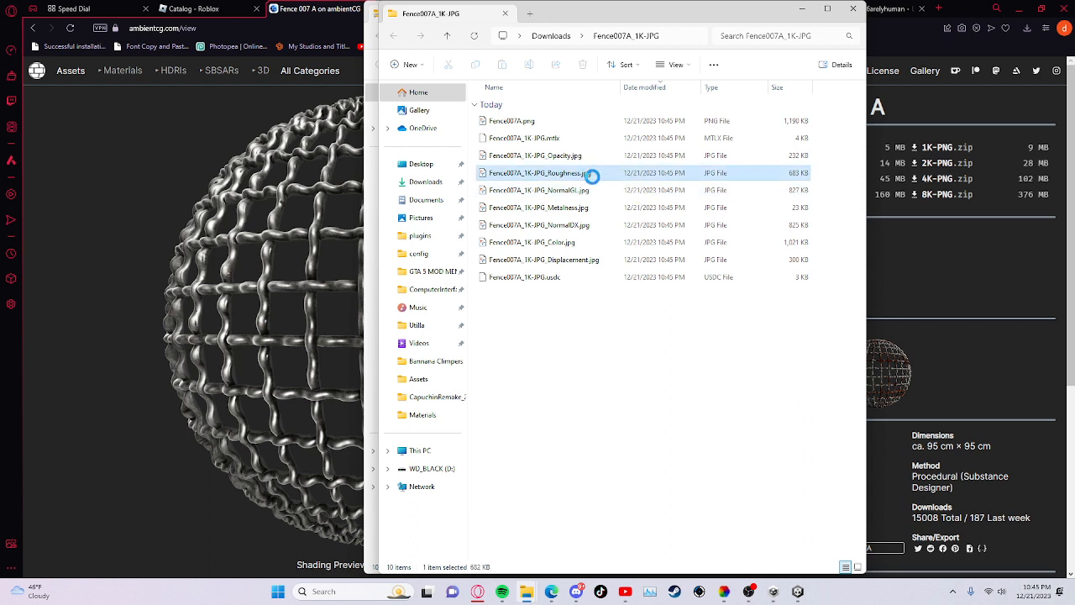
mouse_move(588, 183)
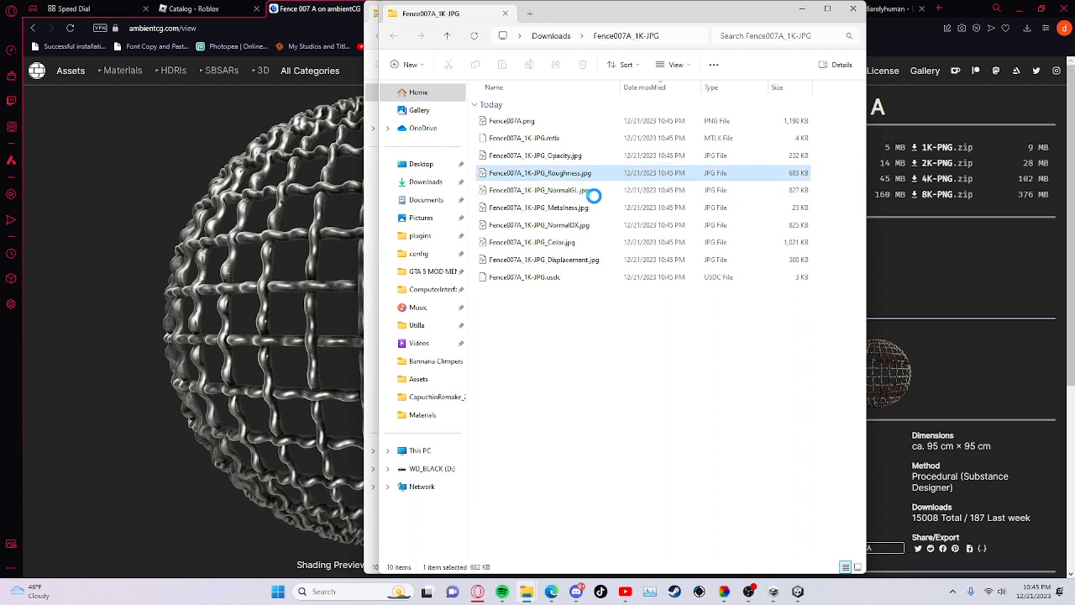
click(538, 208)
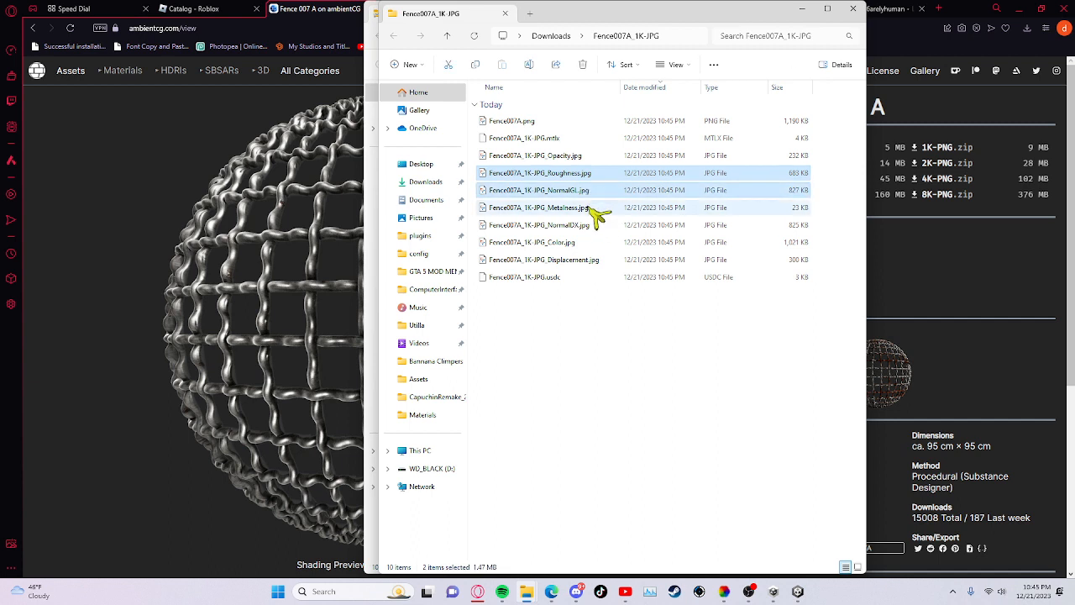
click(532, 242)
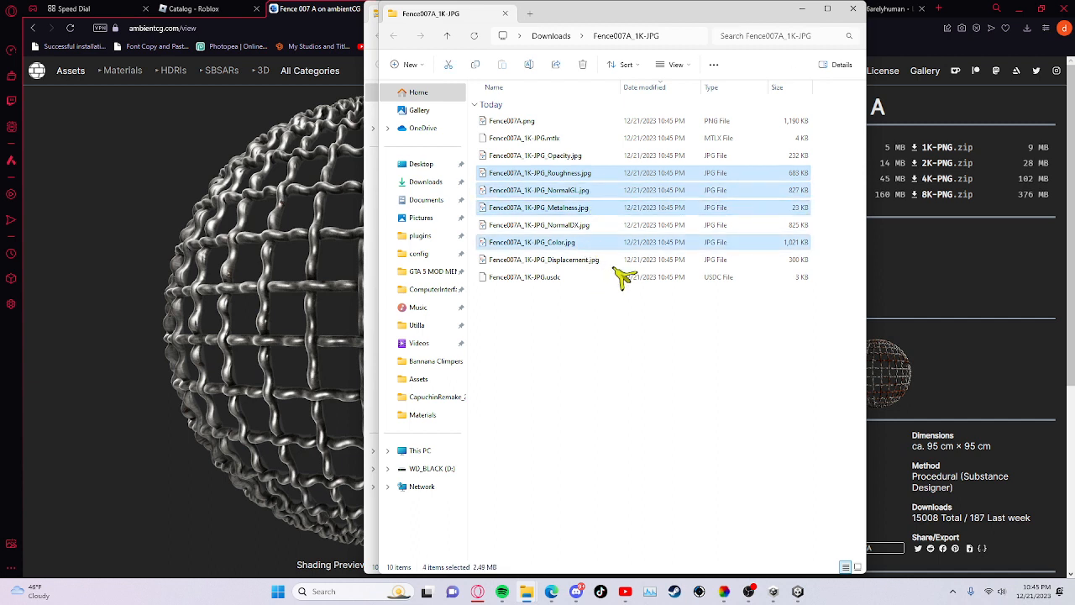
click(545, 260)
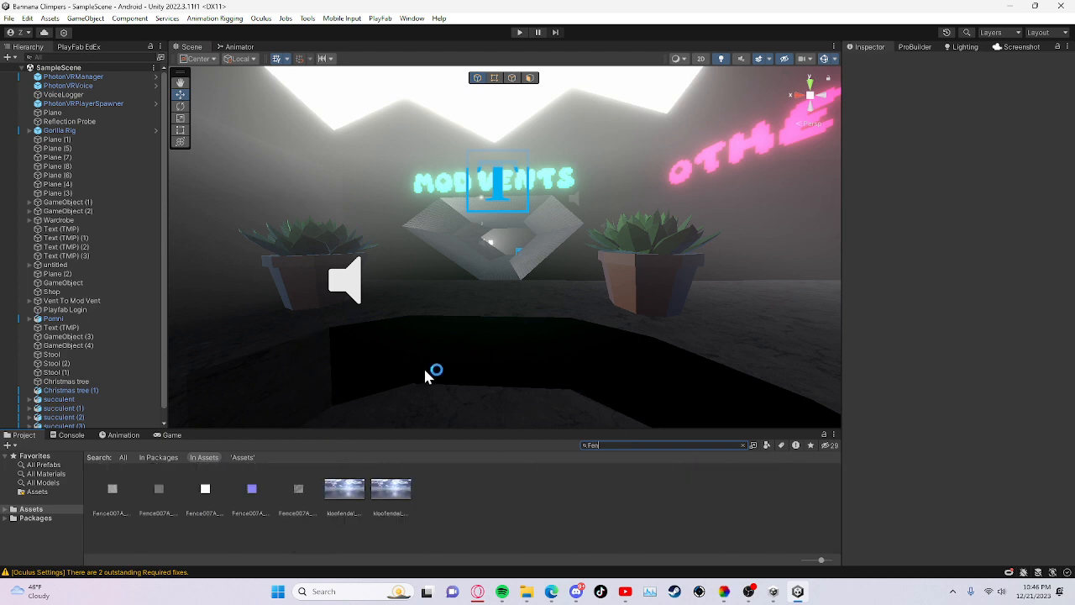
Inspect the imported Fence007A Color and 1024x1024 Roughness textures.
click(112, 488)
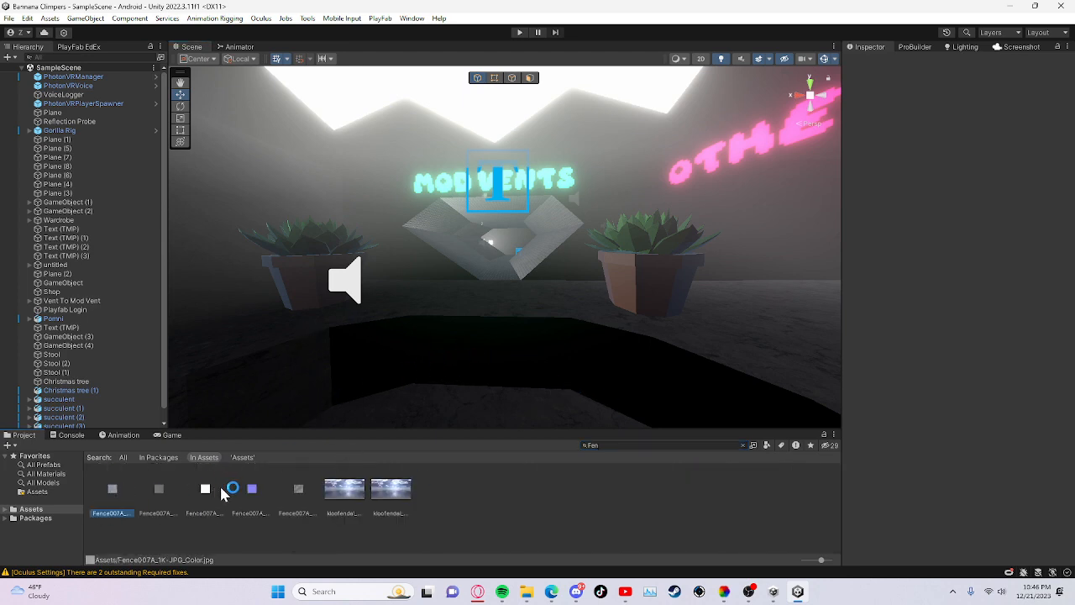
click(297, 488)
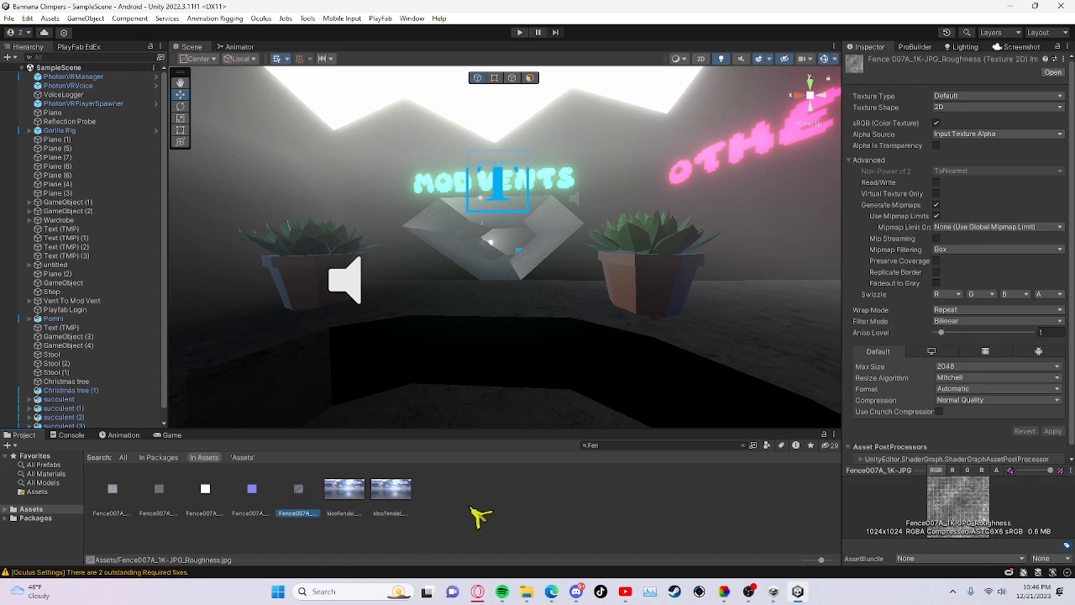
mouse_move(538, 258)
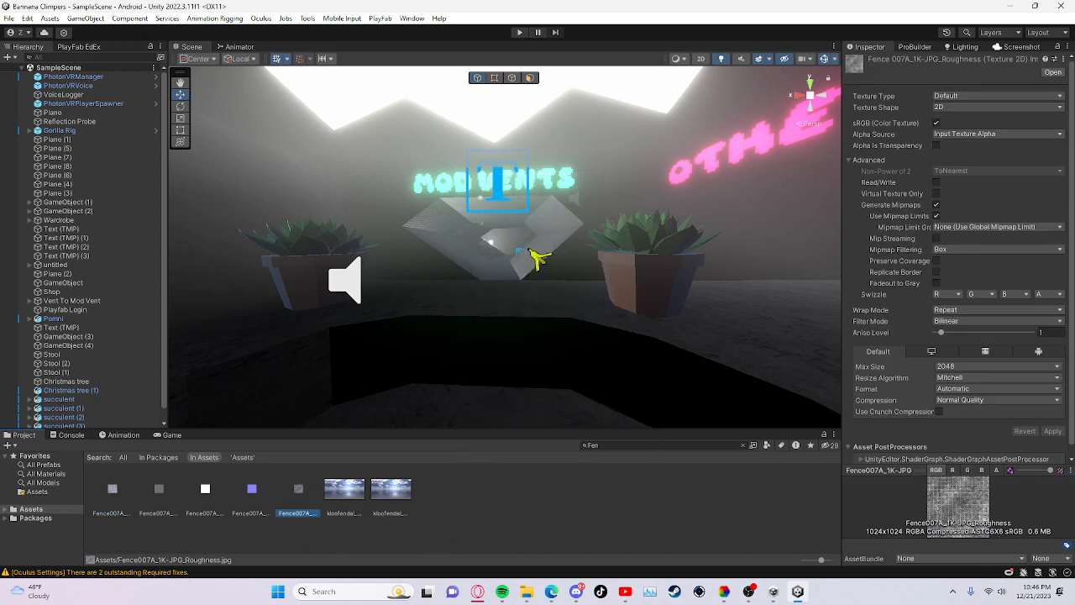
mouse_move(528, 502)
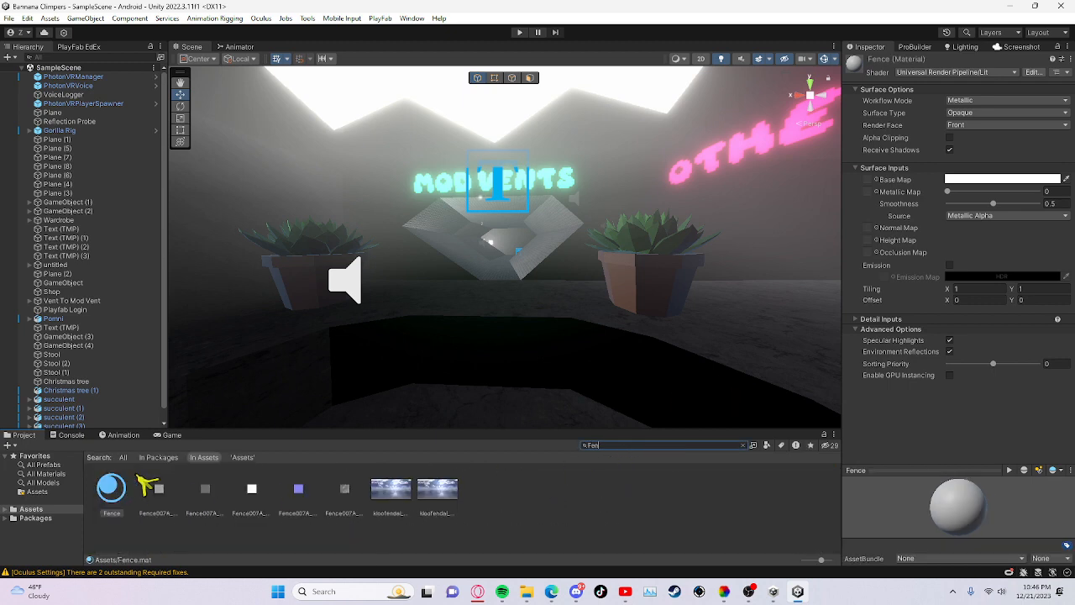
mouse_move(160, 500)
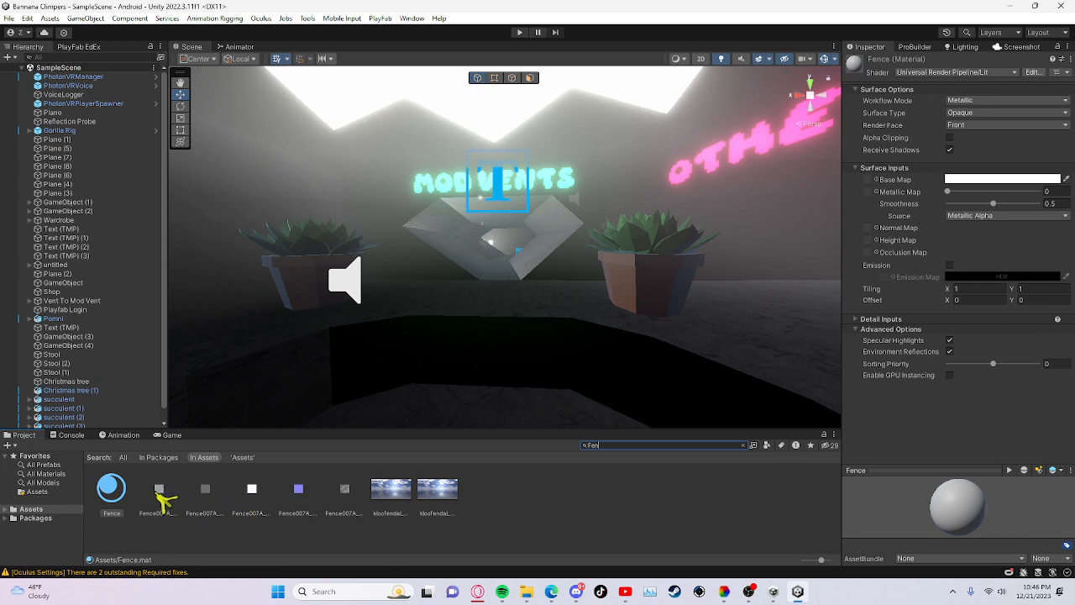
Set the Fence007A Color texture as Fence's base map, reviewing displacement and roughness textures.
click(868, 179)
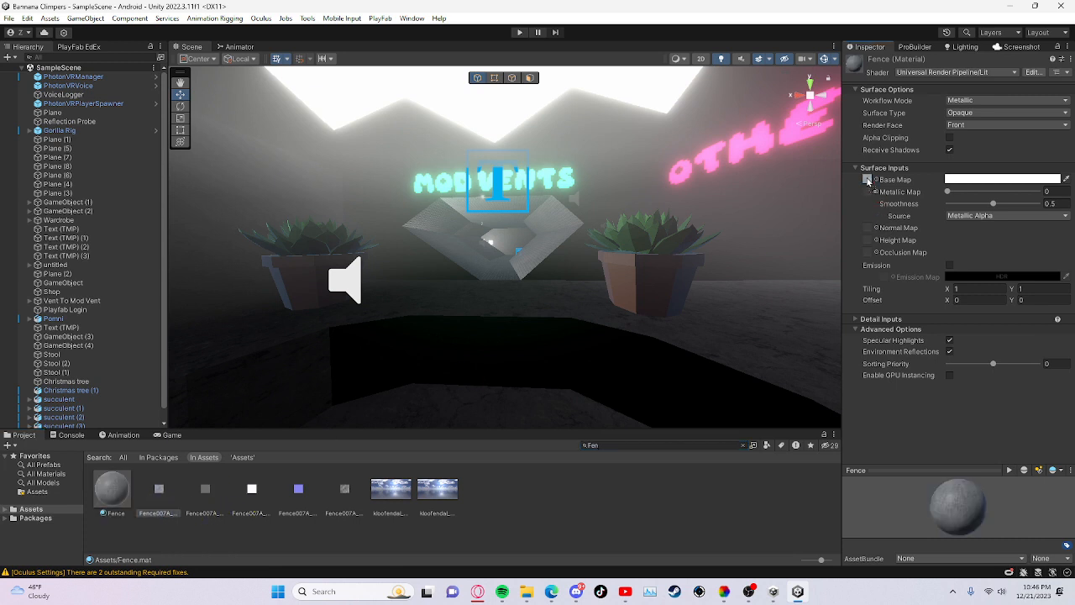
click(159, 488)
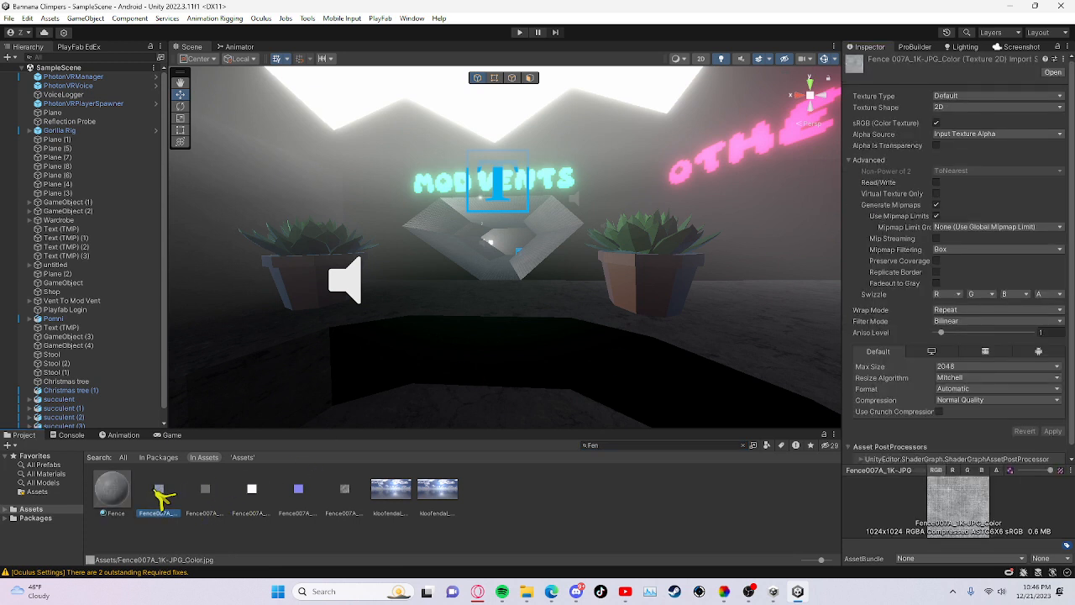
click(112, 489)
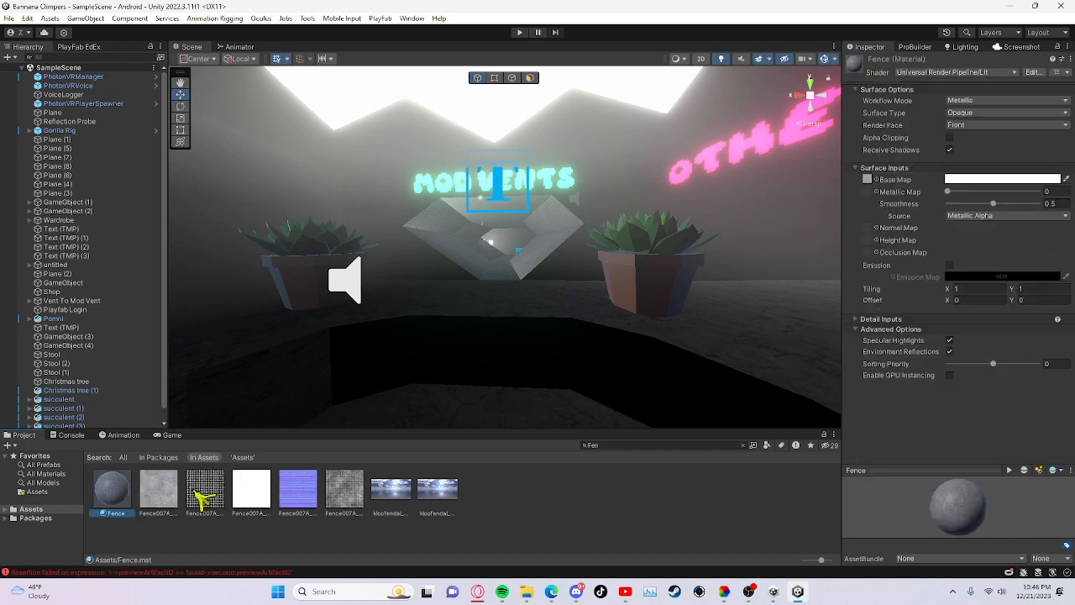
click(204, 489)
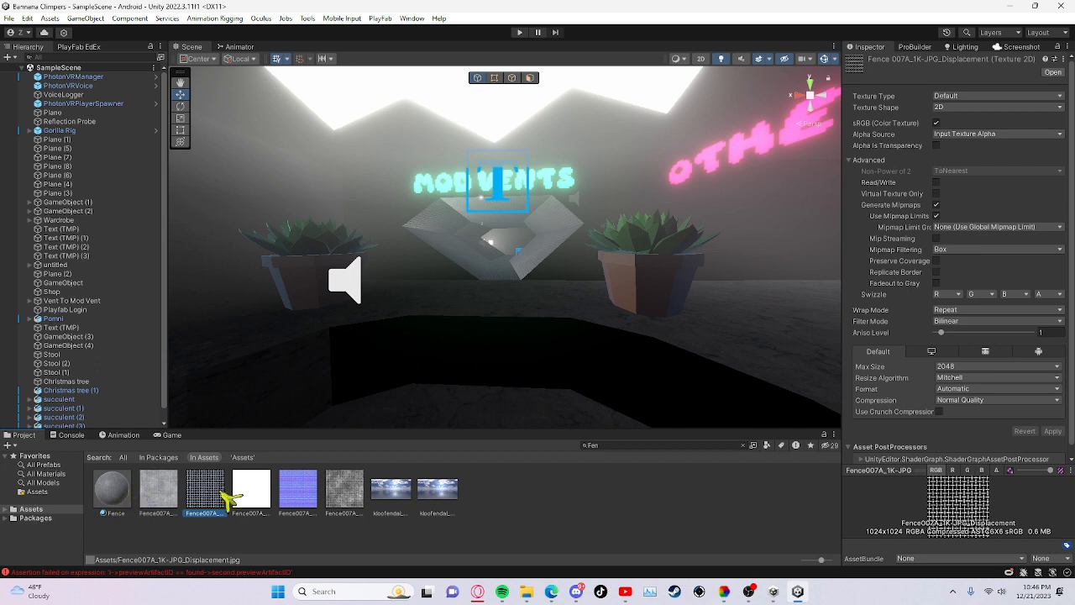
click(344, 489)
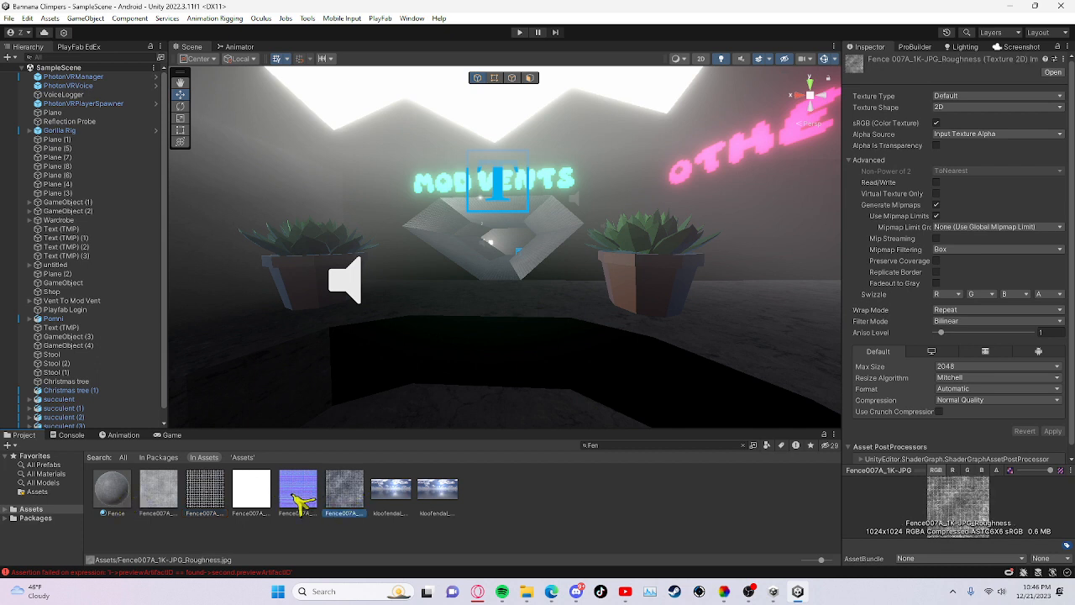
click(112, 489)
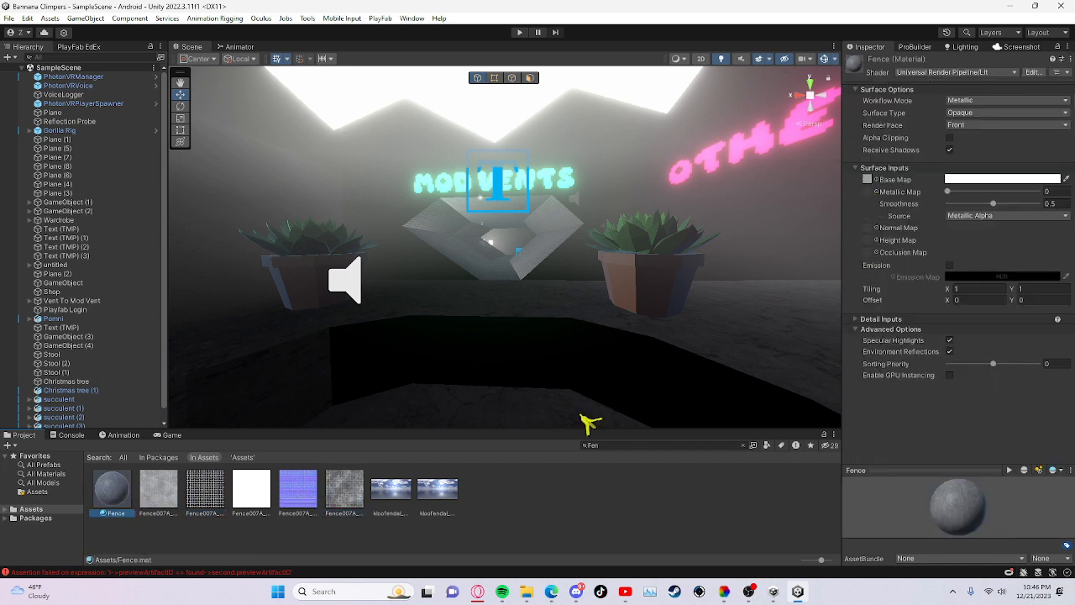
mouse_move(869, 192)
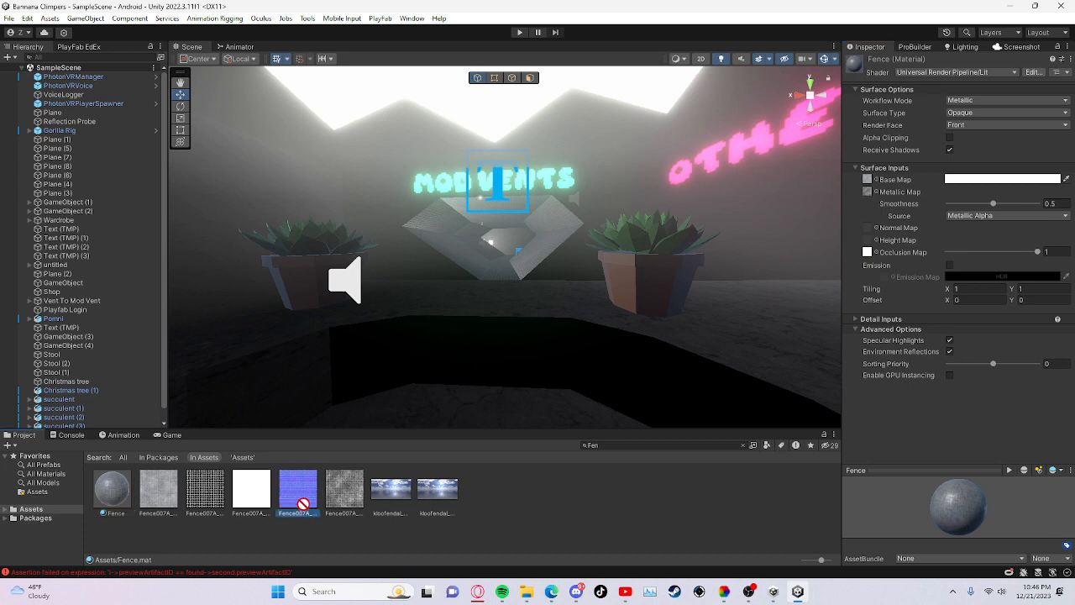
Add the NormalGL normal map to Fence and light the scene to view the grate.
click(868, 227)
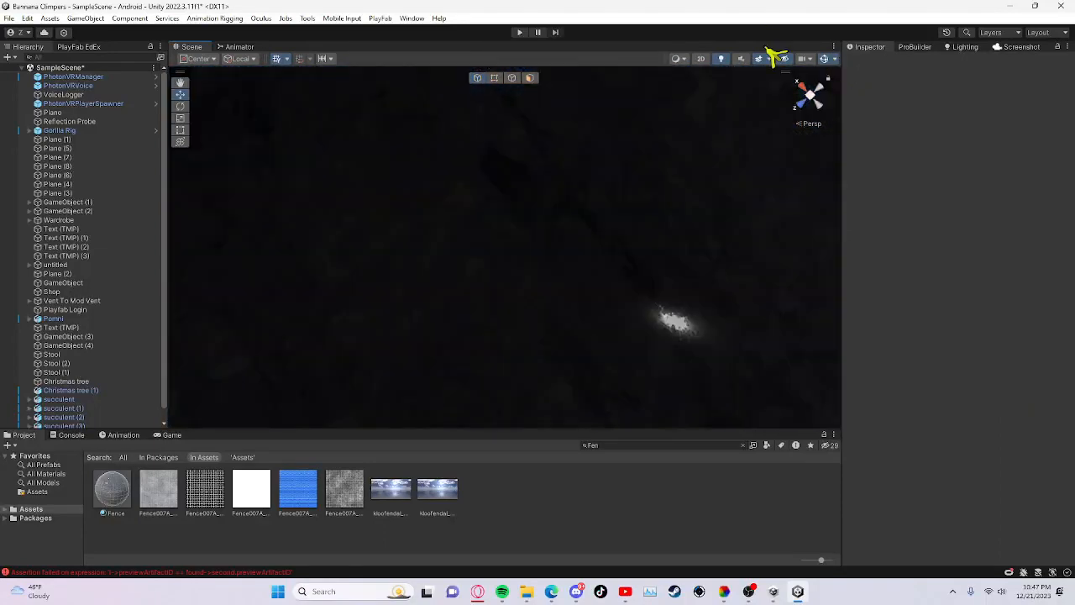
click(112, 490)
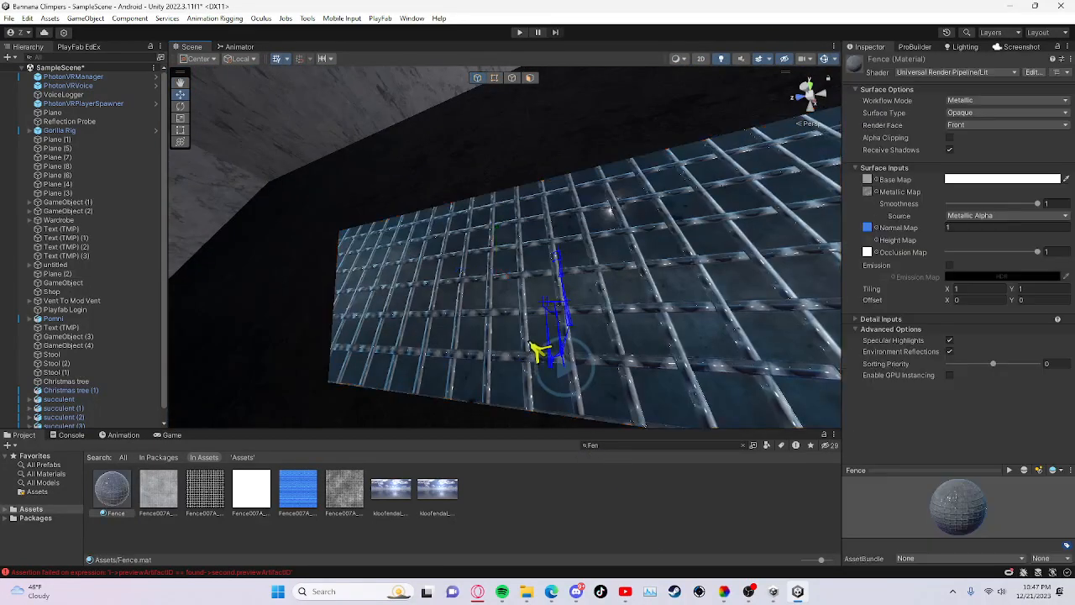